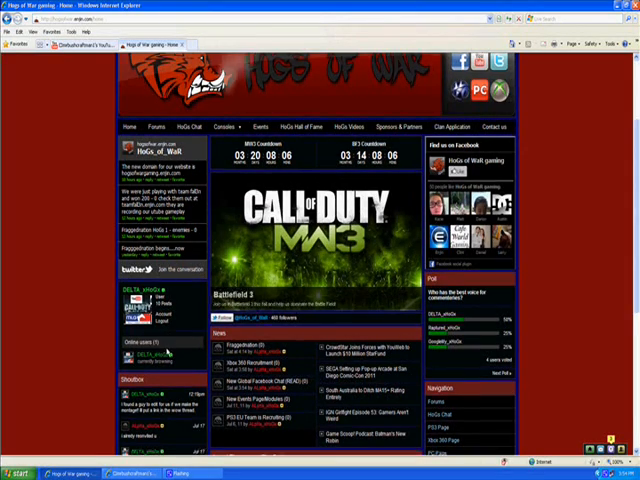
Scroll down the home page and bring up the clan forums index.
{"action": "scroll", "scroll_direction": "down", "scroll_amount": 3}
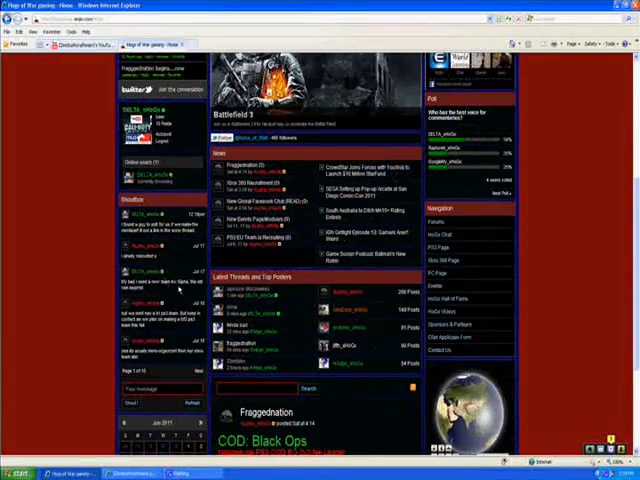
{"action": "scroll", "scroll_direction": "down", "scroll_amount": 3}
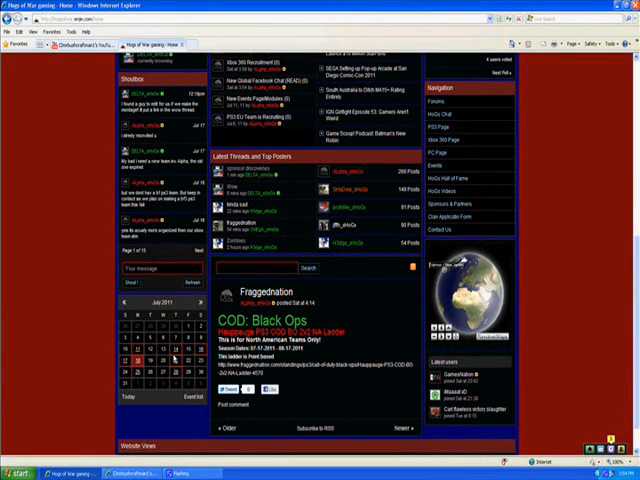
{"action": "scroll", "scroll_direction": "down", "scroll_amount": 3}
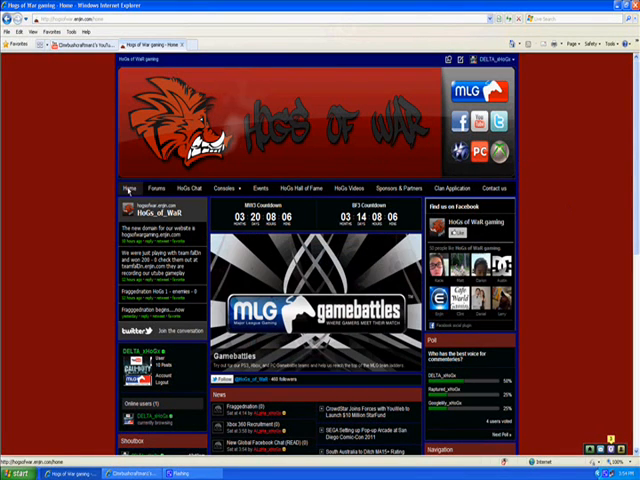
{"action": "left_click", "coordinate": [152, 188]}
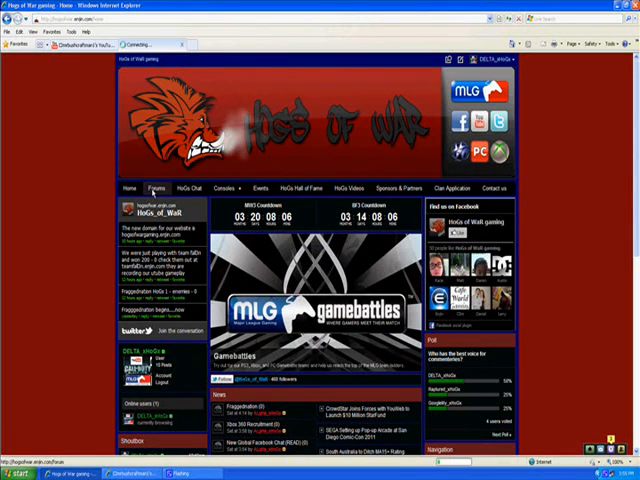
{"action": "left_click", "coordinate": [152, 188]}
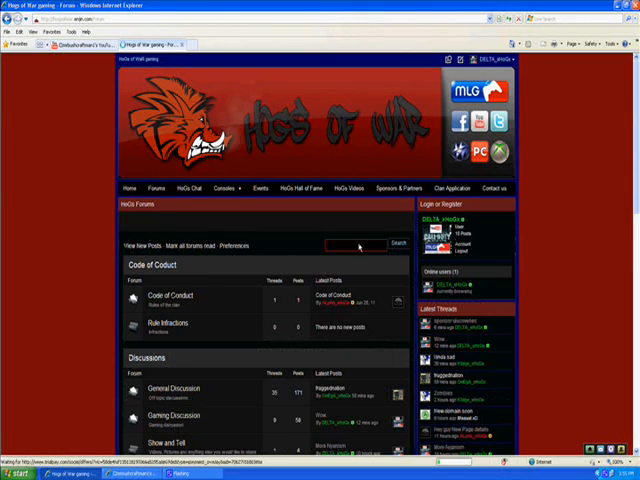
Browse the forum categories from Code of Conduct down to Ranks.
{"action": "scroll", "scroll_direction": "down", "scroll_amount": 3}
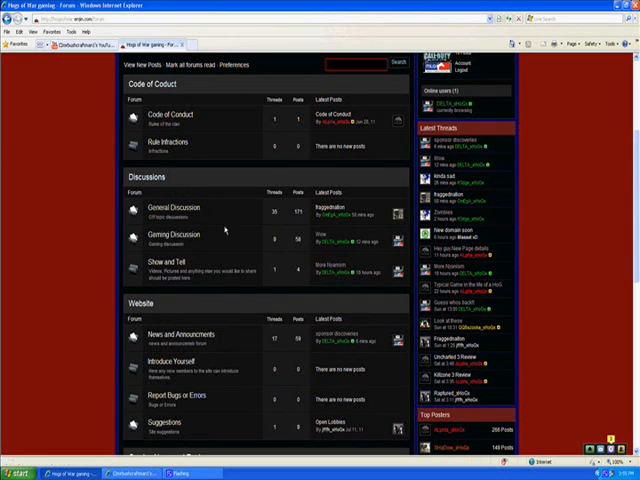
{"action": "mouse_move", "coordinate": [160, 258]}
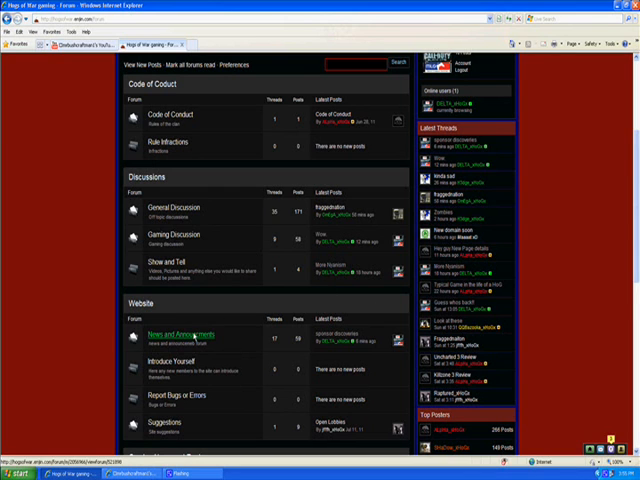
{"action": "scroll", "scroll_direction": "down", "scroll_amount": 3}
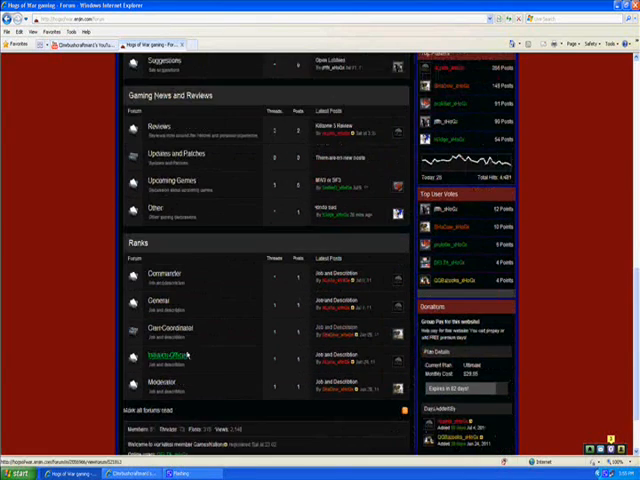
{"action": "scroll", "scroll_direction": "down", "scroll_amount": 3}
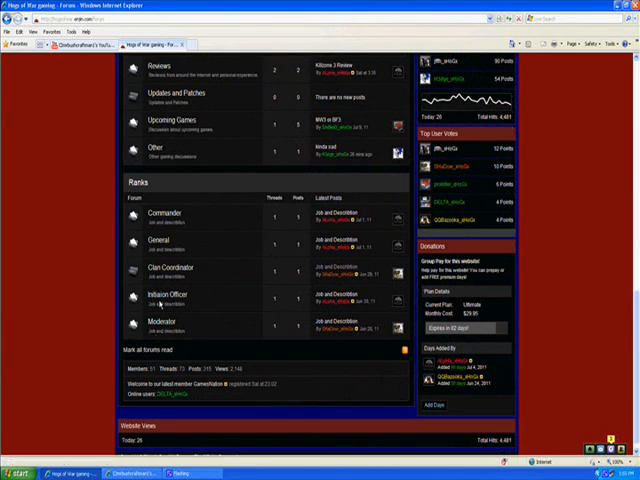
{"action": "scroll", "scroll_direction": "up", "scroll_amount": 3}
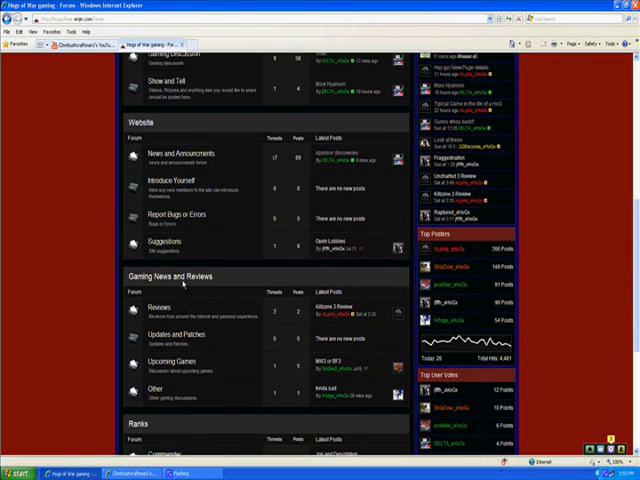
{"action": "scroll", "scroll_direction": "down", "scroll_amount": 3}
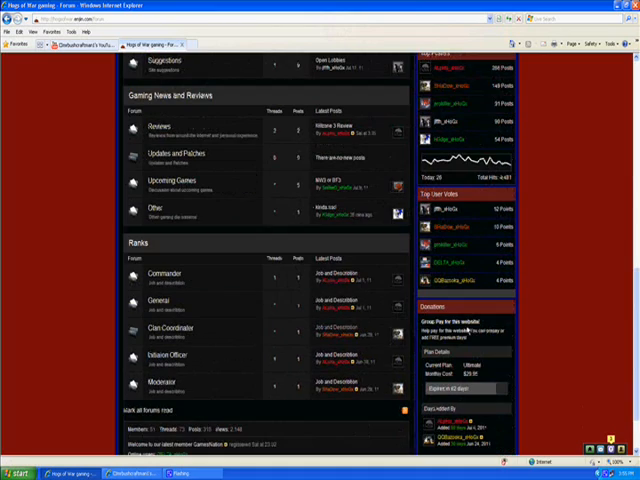
{"action": "scroll", "scroll_direction": "down", "scroll_amount": 3}
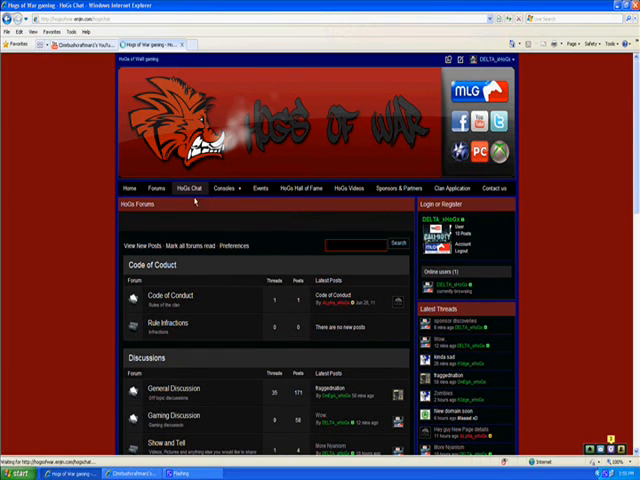
View the HoGs Chat room messages, then return to the home page with its event countdown.
{"action": "left_click", "coordinate": [192, 188]}
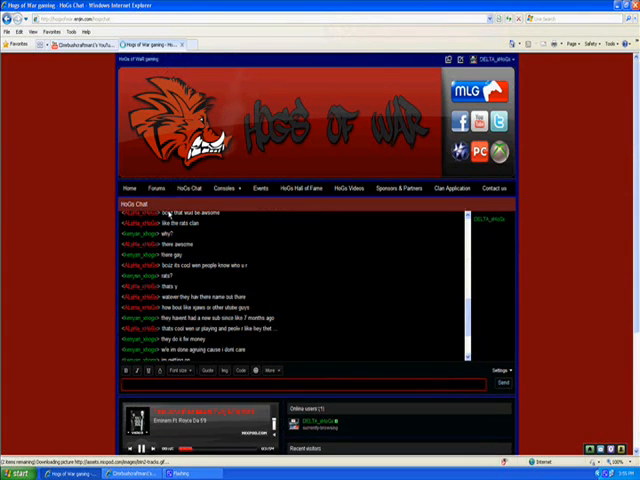
{"action": "left_click", "coordinate": [236, 188]}
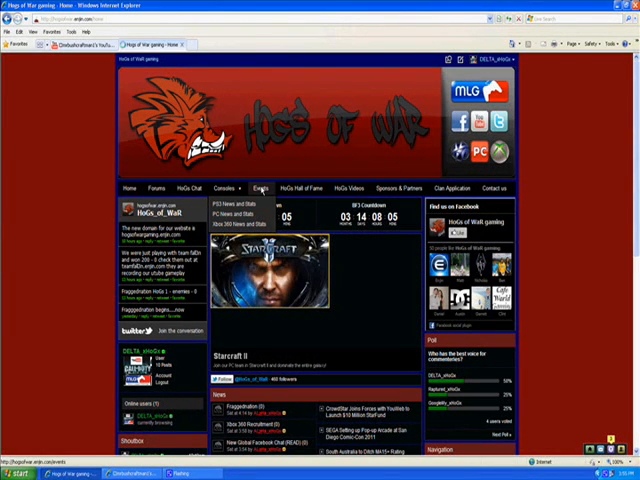
Bring up the July 2011 events calendar and scroll its scheduled game events back to the top.
{"action": "left_click", "coordinate": [262, 188]}
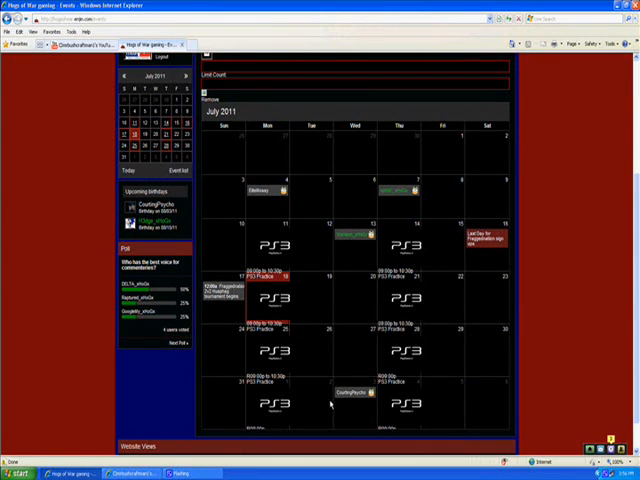
{"action": "mouse_move", "coordinate": [488, 256]}
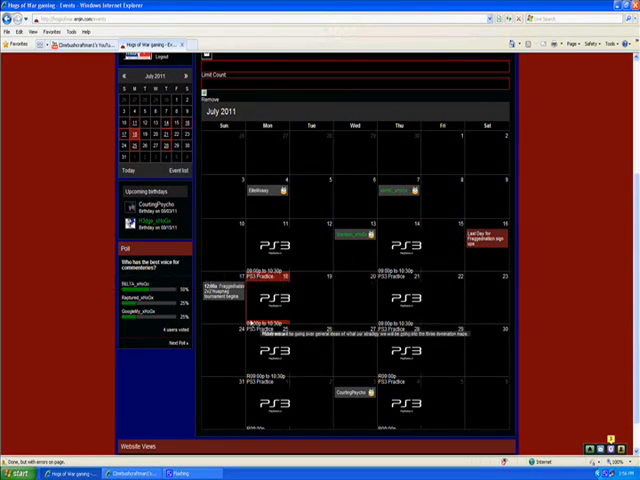
{"action": "scroll", "scroll_direction": "up", "scroll_amount": 3}
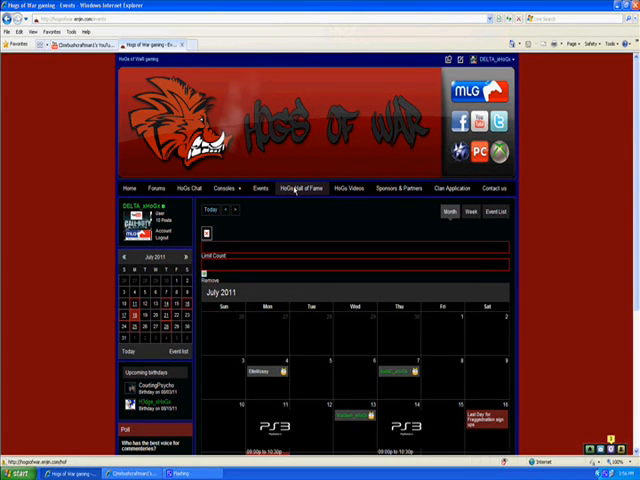
Show the HoGs Hall of Fame page listing four honored clan members with tributes.
{"action": "left_click", "coordinate": [300, 188]}
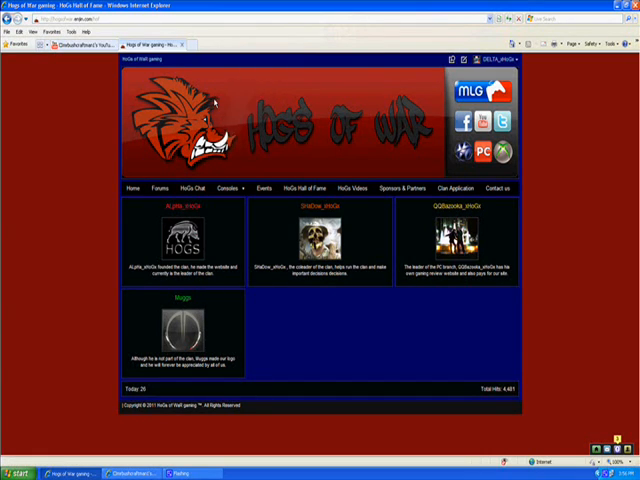
{"action": "mouse_move", "coordinate": [352, 188]}
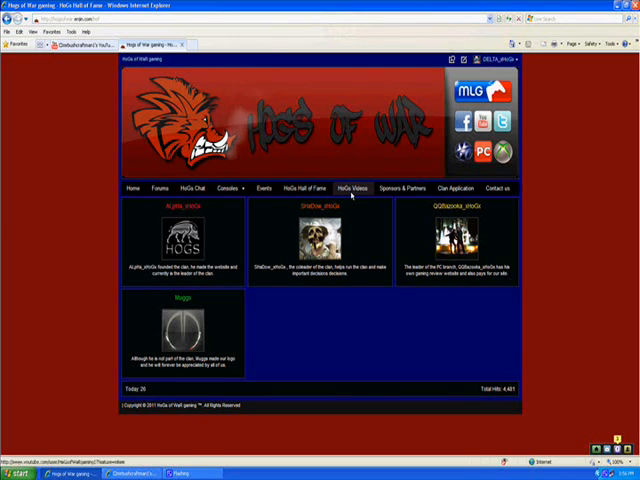
{"action": "left_click", "coordinate": [354, 188]}
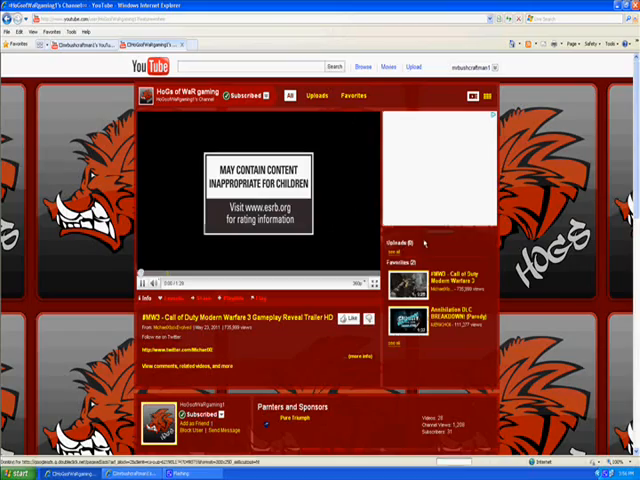
{"action": "scroll", "scroll_direction": "down", "scroll_amount": 3}
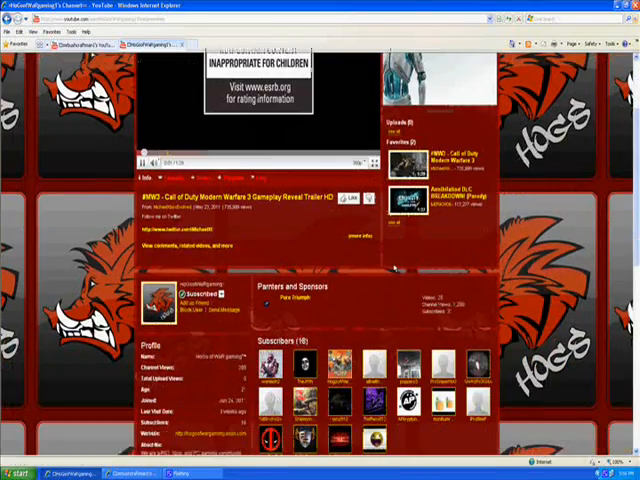
{"action": "scroll", "scroll_direction": "down", "scroll_amount": 3}
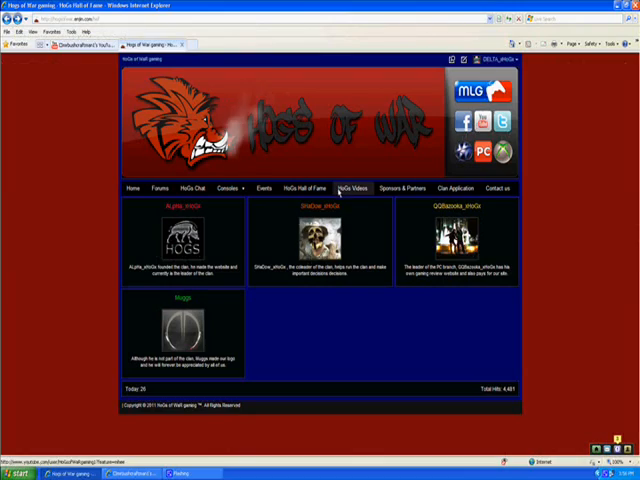
Show the Sponsors & Partners page with the Games Nation sponsor and partner logo.
{"action": "left_click", "coordinate": [402, 188]}
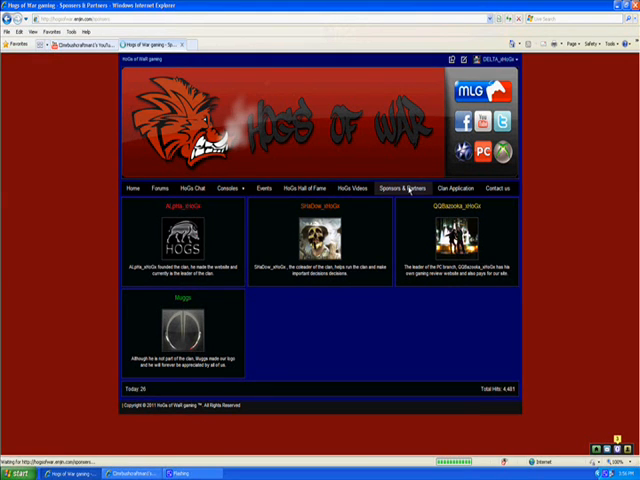
{"action": "left_click", "coordinate": [400, 188]}
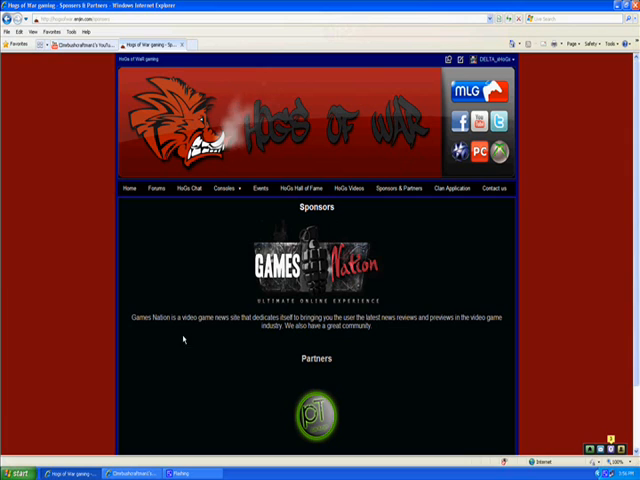
{"action": "mouse_move", "coordinate": [364, 324]}
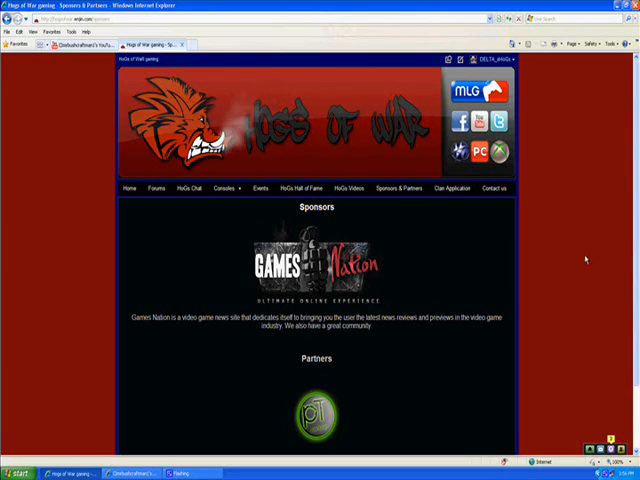
{"action": "scroll", "scroll_direction": "down", "scroll_amount": 3}
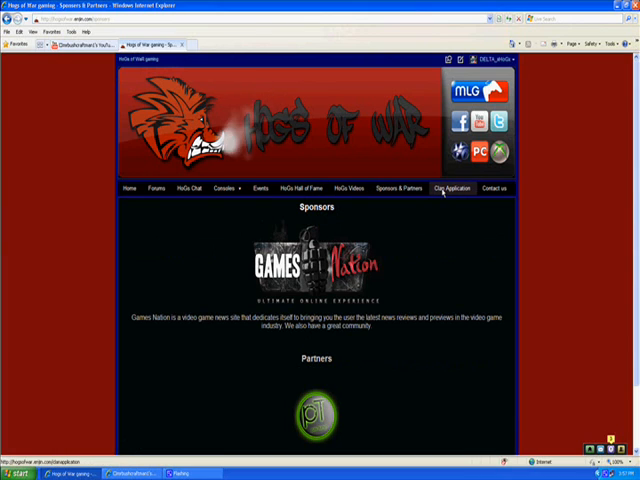
Look through the Clan Application form from top to bottom and back.
{"action": "left_click", "coordinate": [452, 188]}
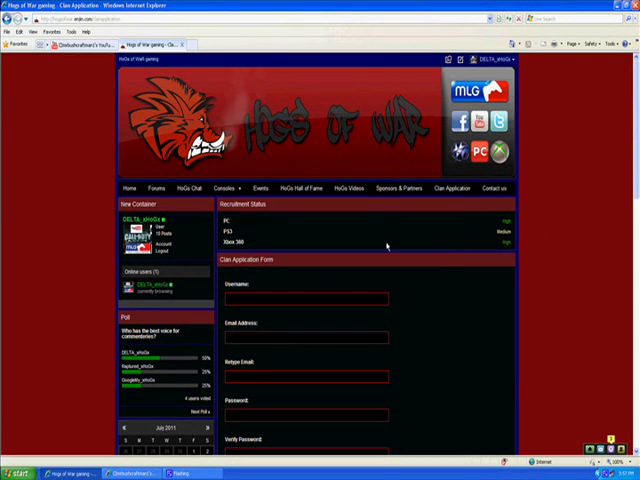
{"action": "scroll", "scroll_direction": "down", "scroll_amount": 3}
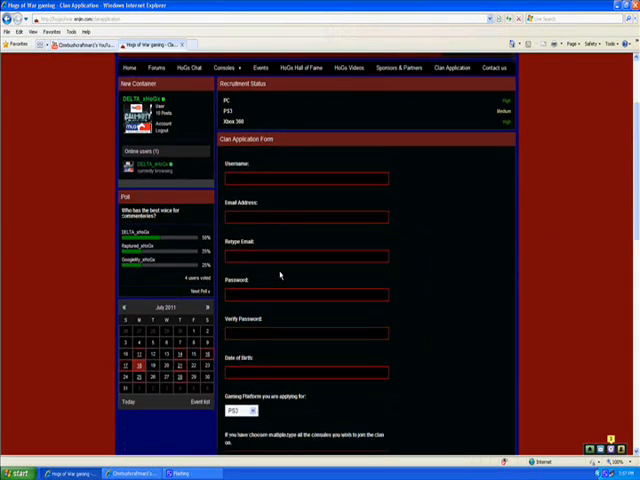
{"action": "scroll", "scroll_direction": "down", "scroll_amount": 3}
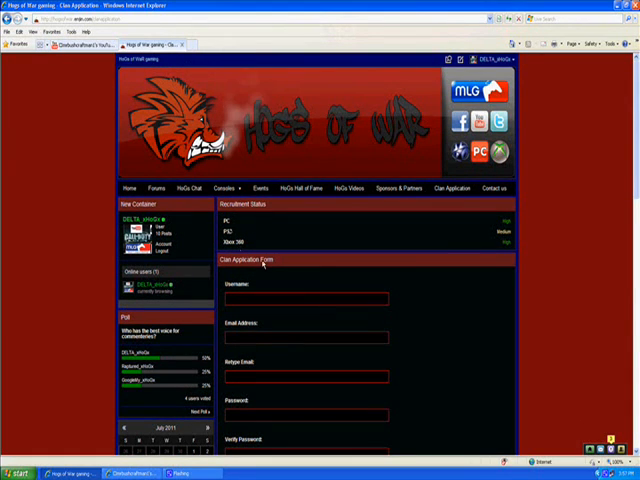
{"action": "scroll", "scroll_direction": "down", "scroll_amount": 3}
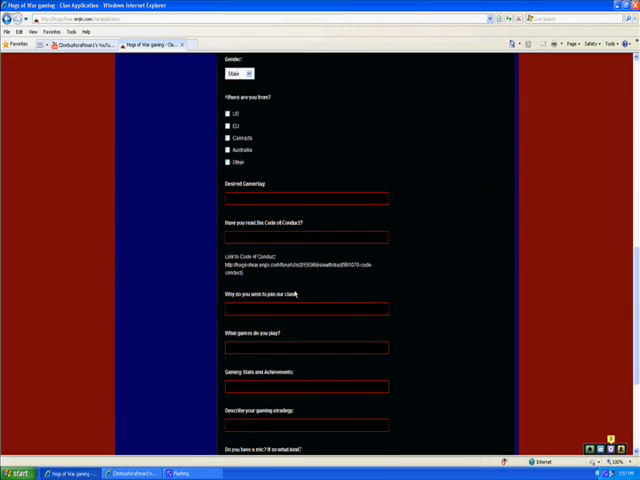
{"action": "scroll", "scroll_direction": "up", "scroll_amount": 3}
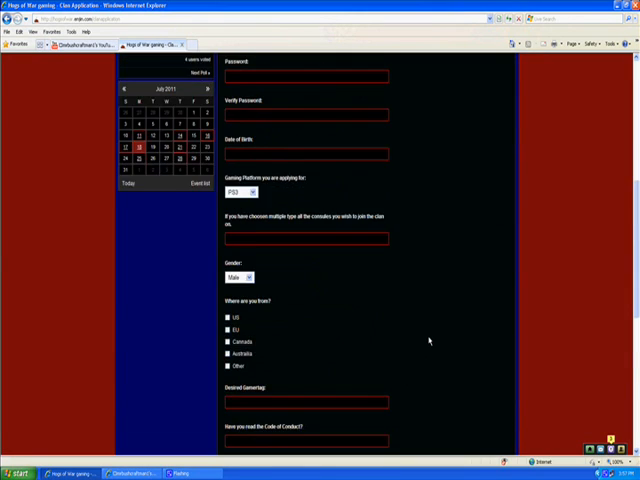
{"action": "scroll", "scroll_direction": "up", "scroll_amount": 3}
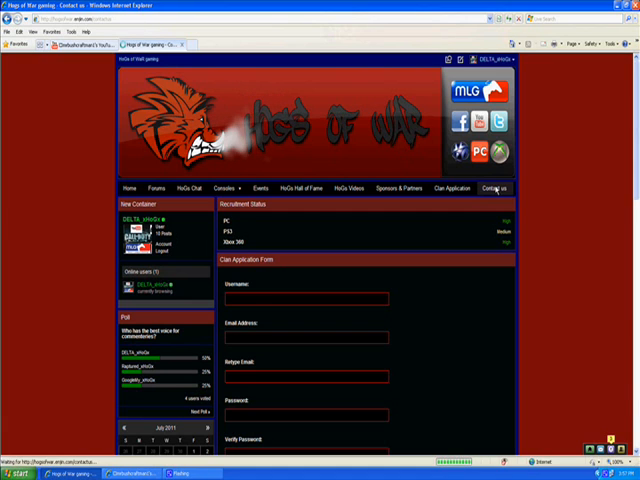
Bring up the Contact Us page with its message form.
{"action": "left_click", "coordinate": [498, 188]}
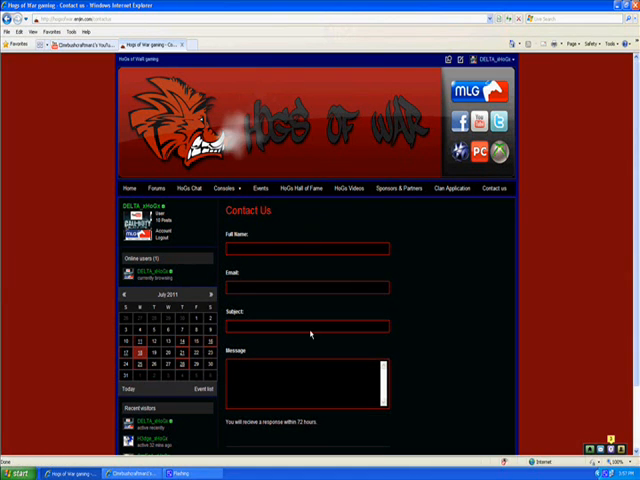